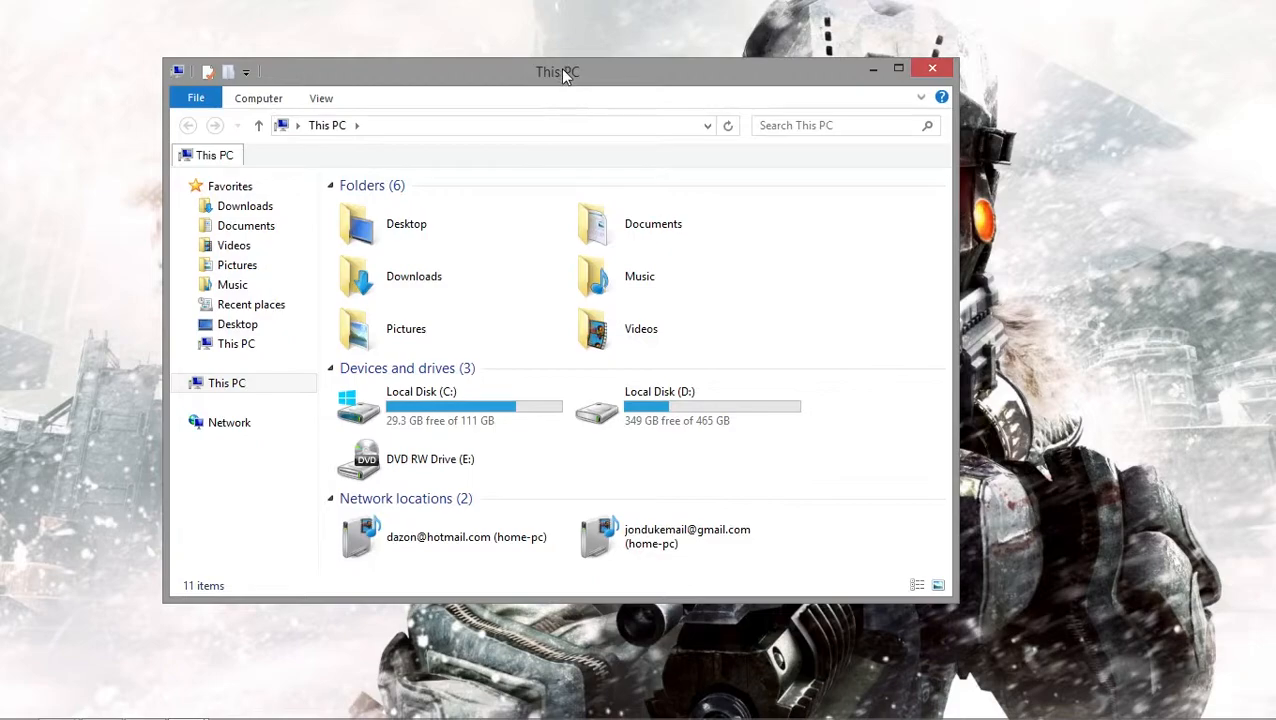
Step: Open the Music folder in a second tab next to the This PC tab
{"action": "left_click", "coordinate": [653, 223]}
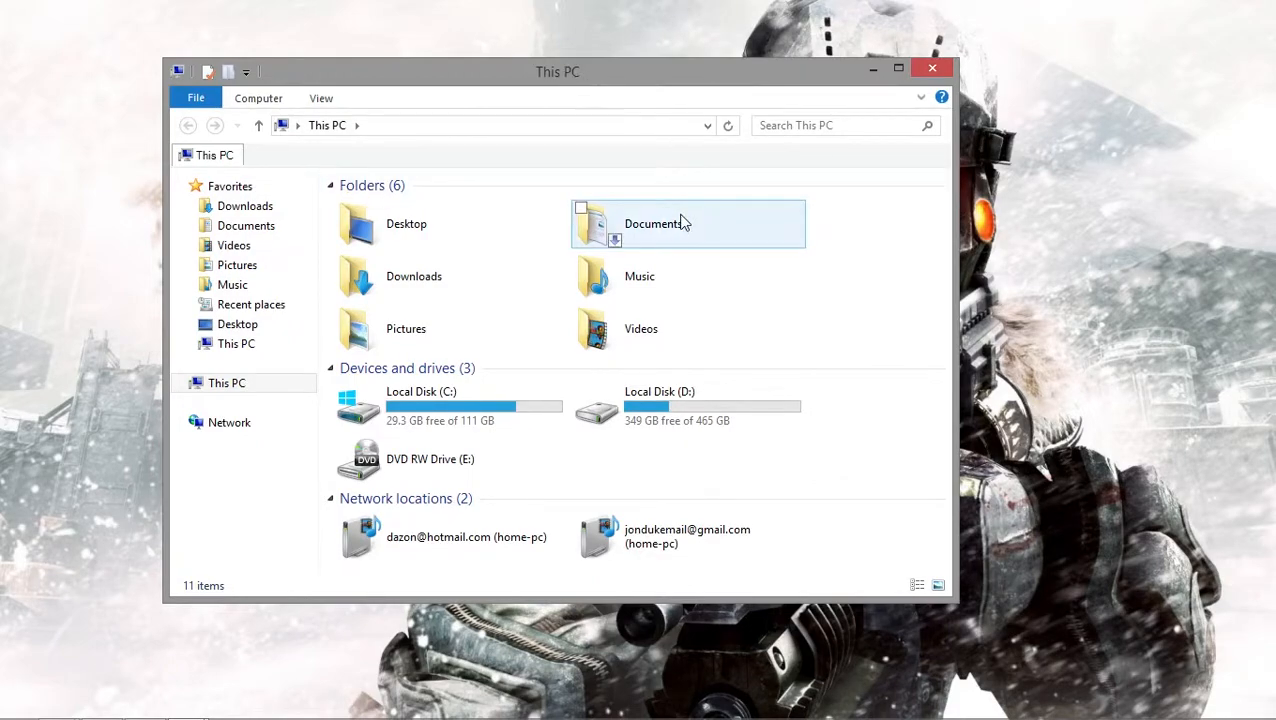
{"action": "mouse_move", "coordinate": [658, 223]}
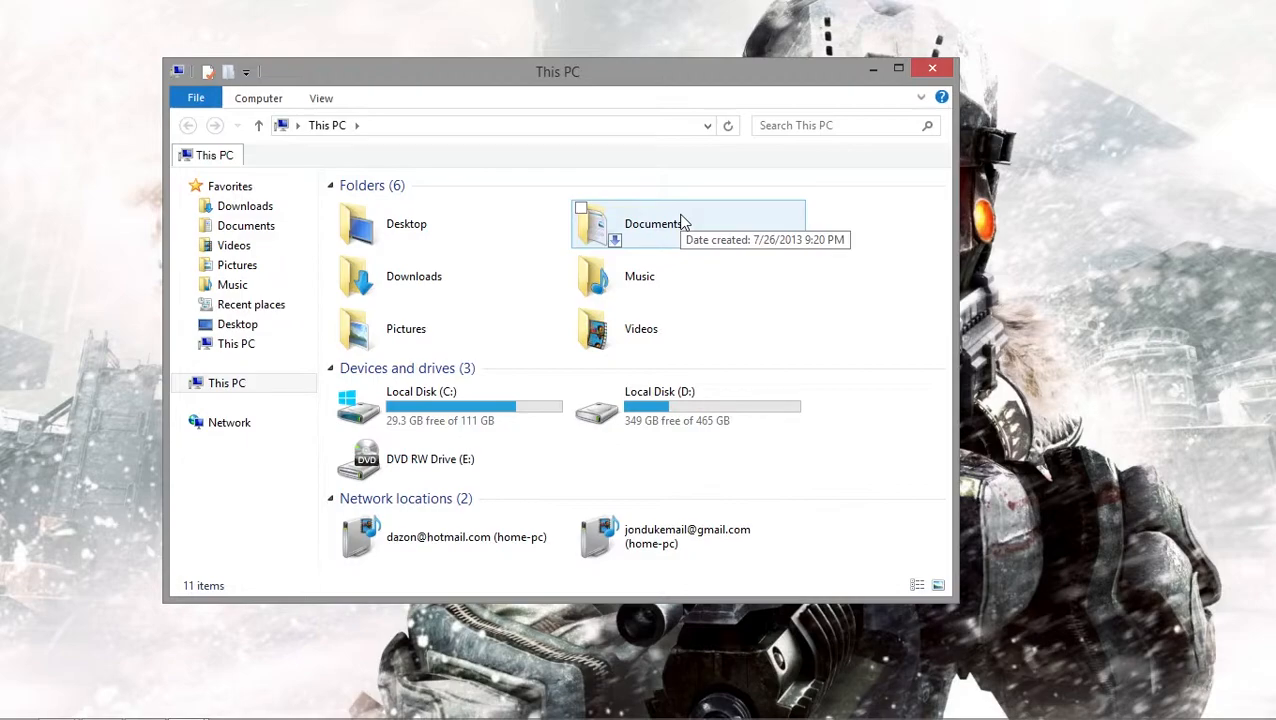
{"action": "mouse_move", "coordinate": [605, 170]}
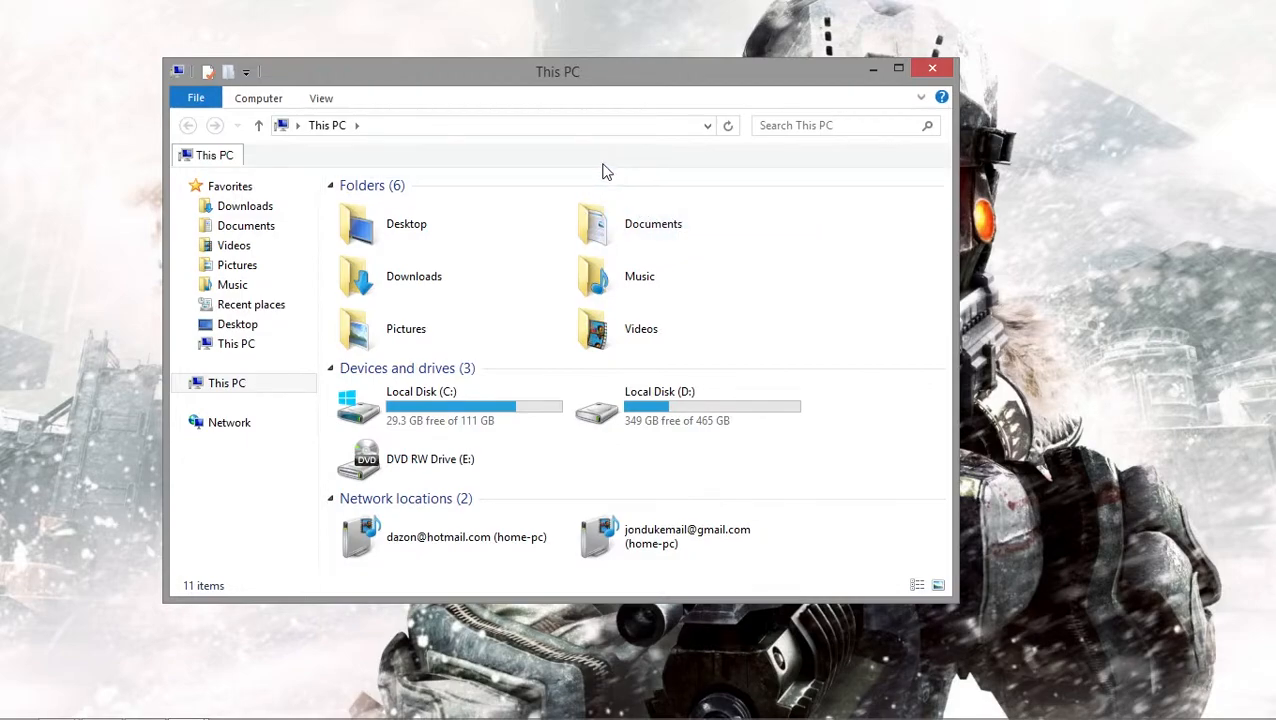
{"action": "mouse_move", "coordinate": [630, 178]}
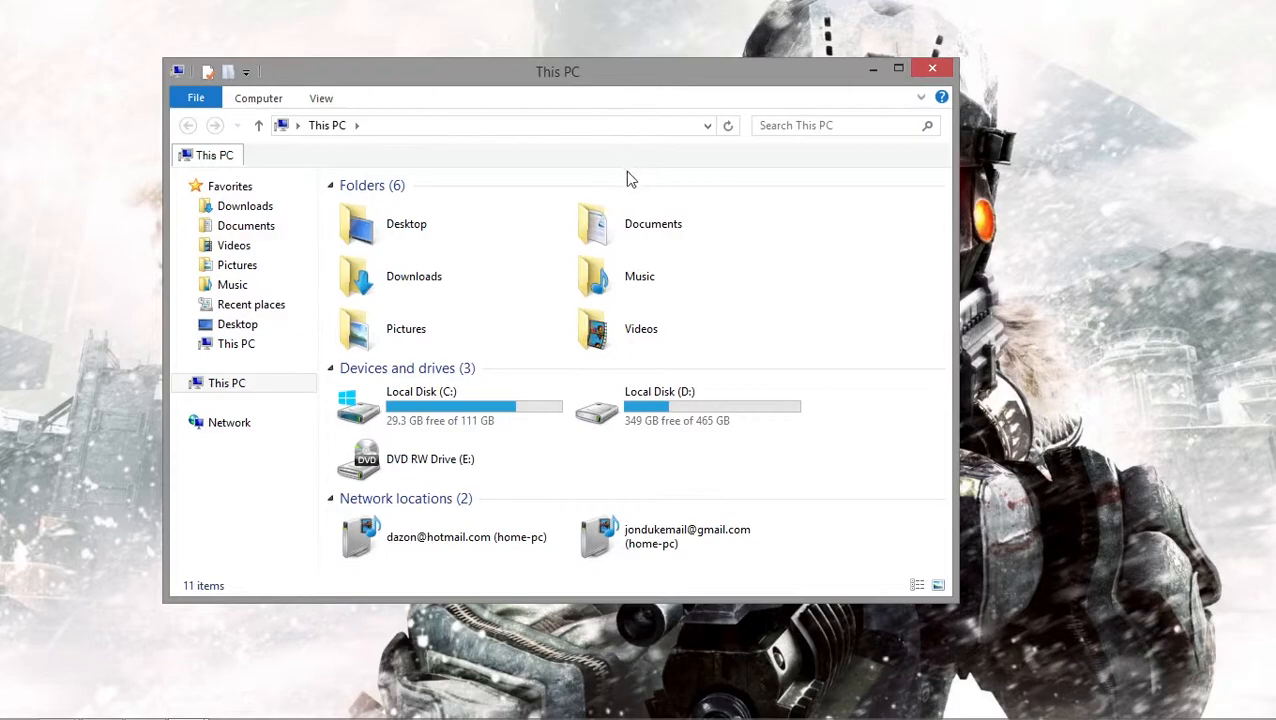
{"action": "mouse_move", "coordinate": [627, 152]}
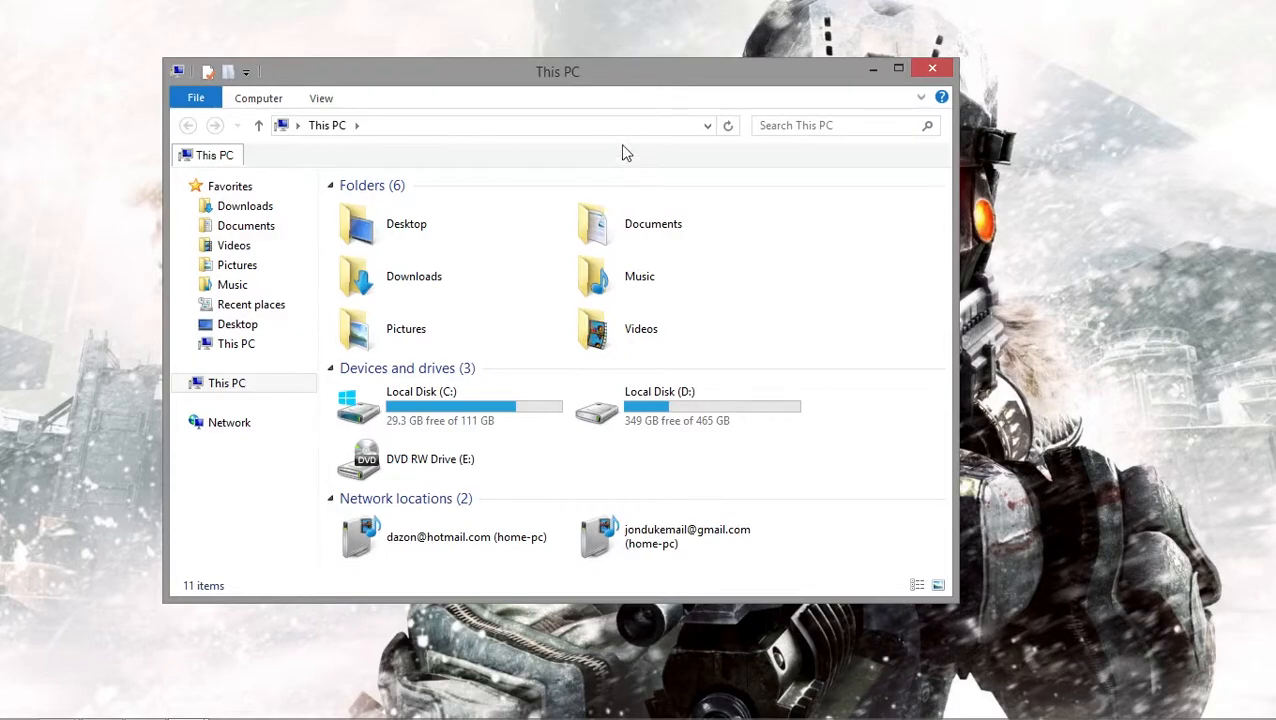
{"action": "mouse_move", "coordinate": [610, 81]}
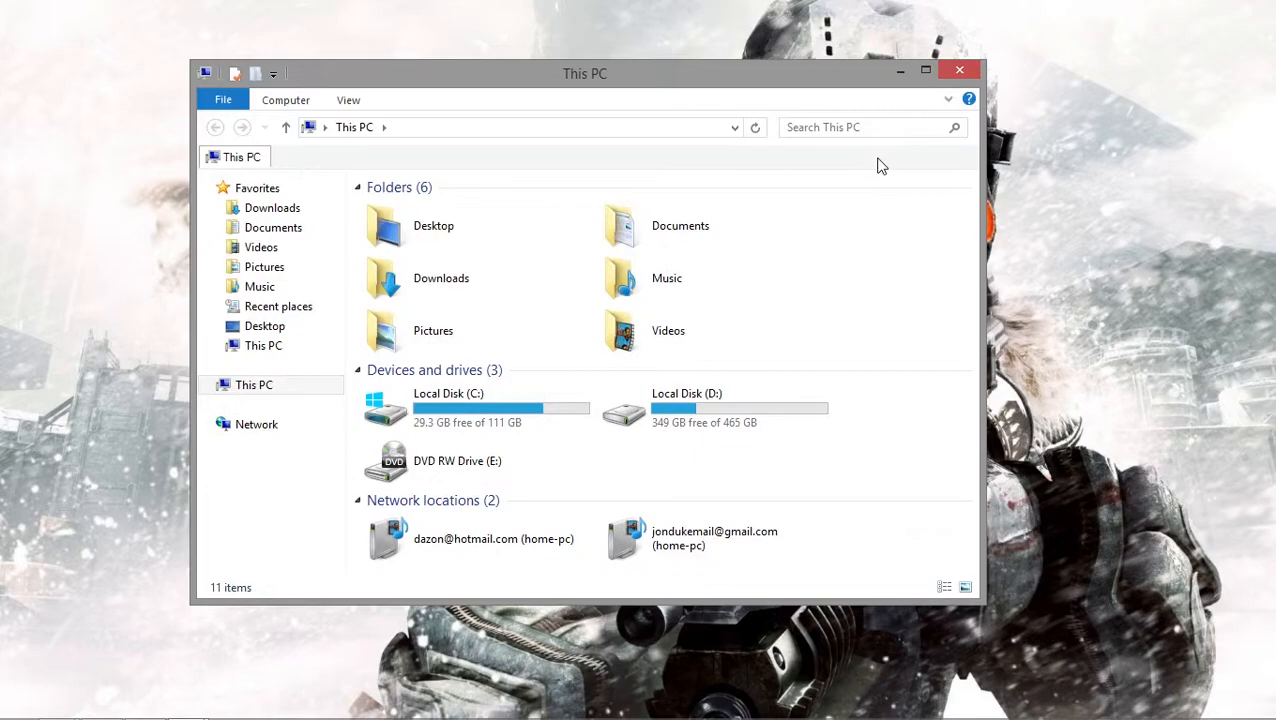
{"action": "mouse_move", "coordinate": [813, 212]}
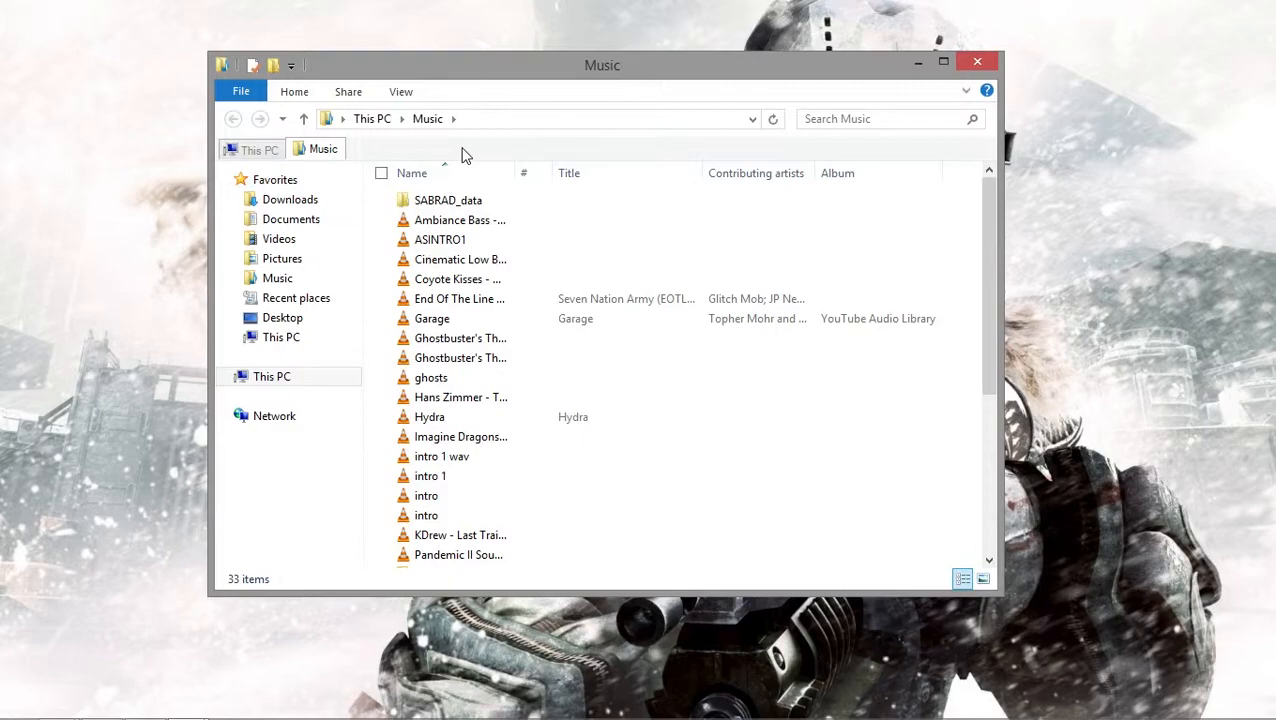
{"action": "right_click", "coordinate": [460, 155]}
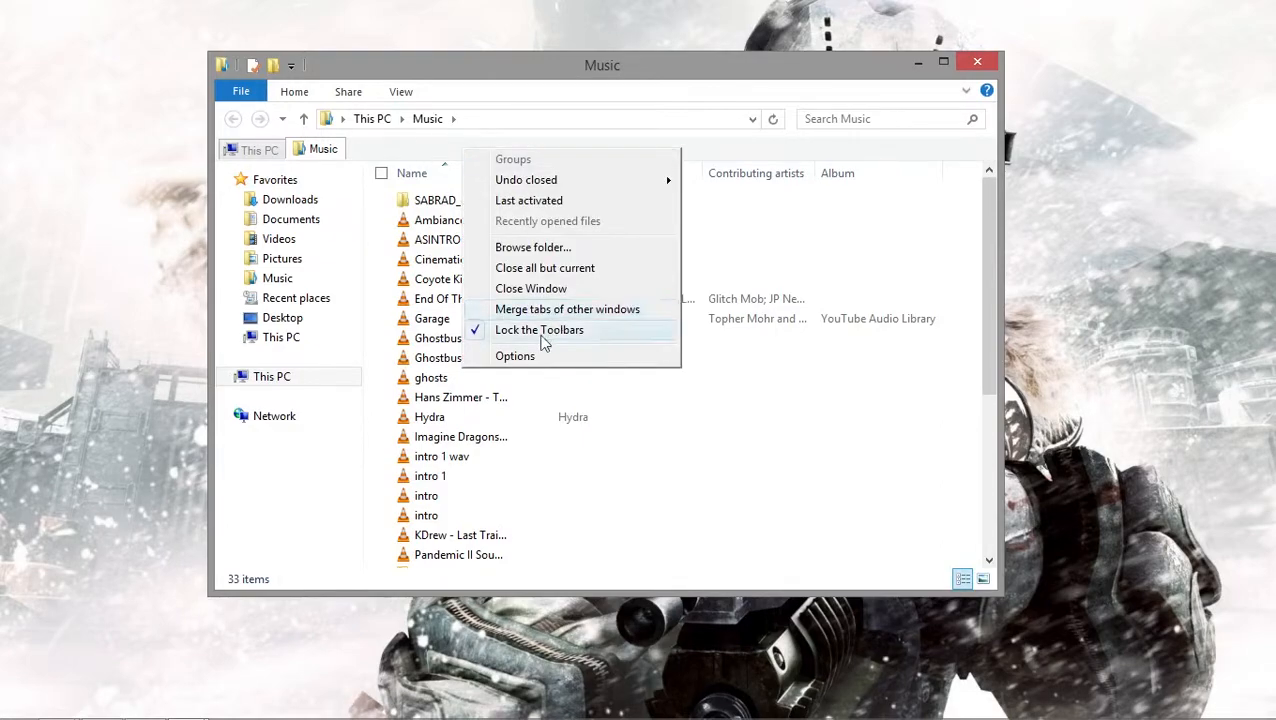
{"action": "left_click", "coordinate": [515, 356]}
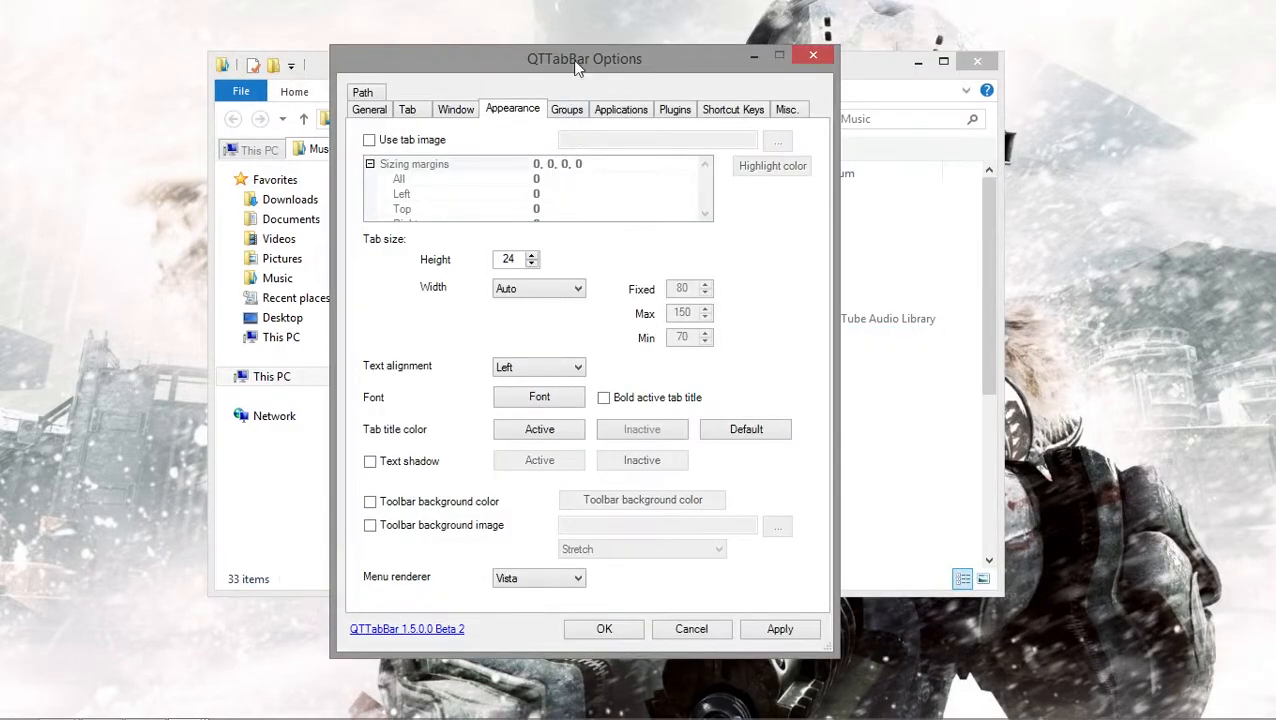
{"action": "left_click_drag", "start_coordinate": [585, 58], "coordinate": [596, 52]}
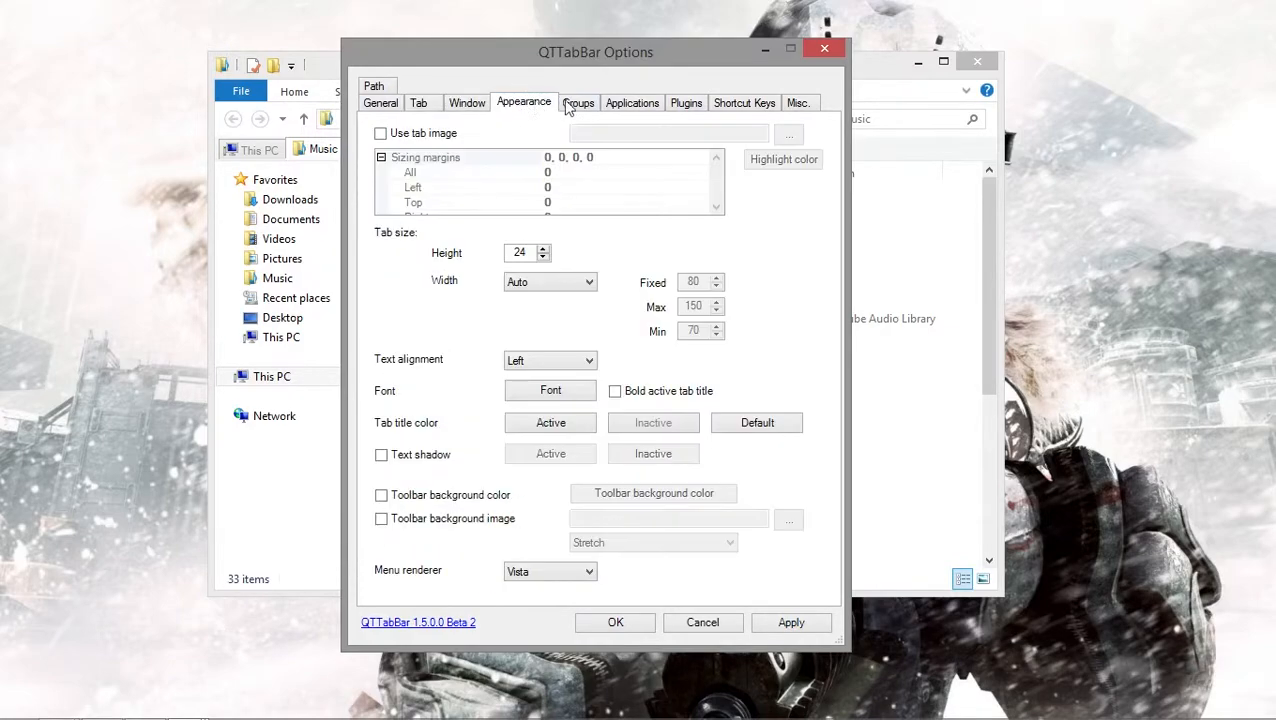
{"action": "left_click", "coordinate": [744, 102]}
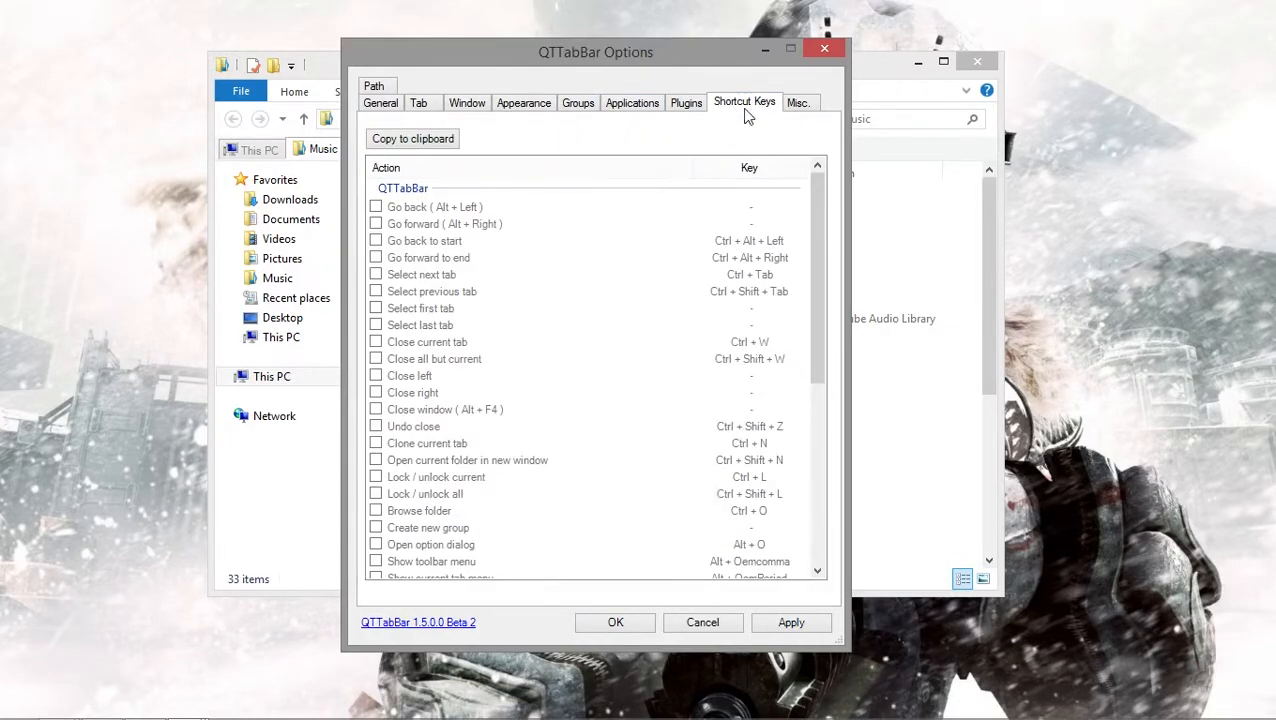
{"action": "left_click", "coordinate": [380, 102]}
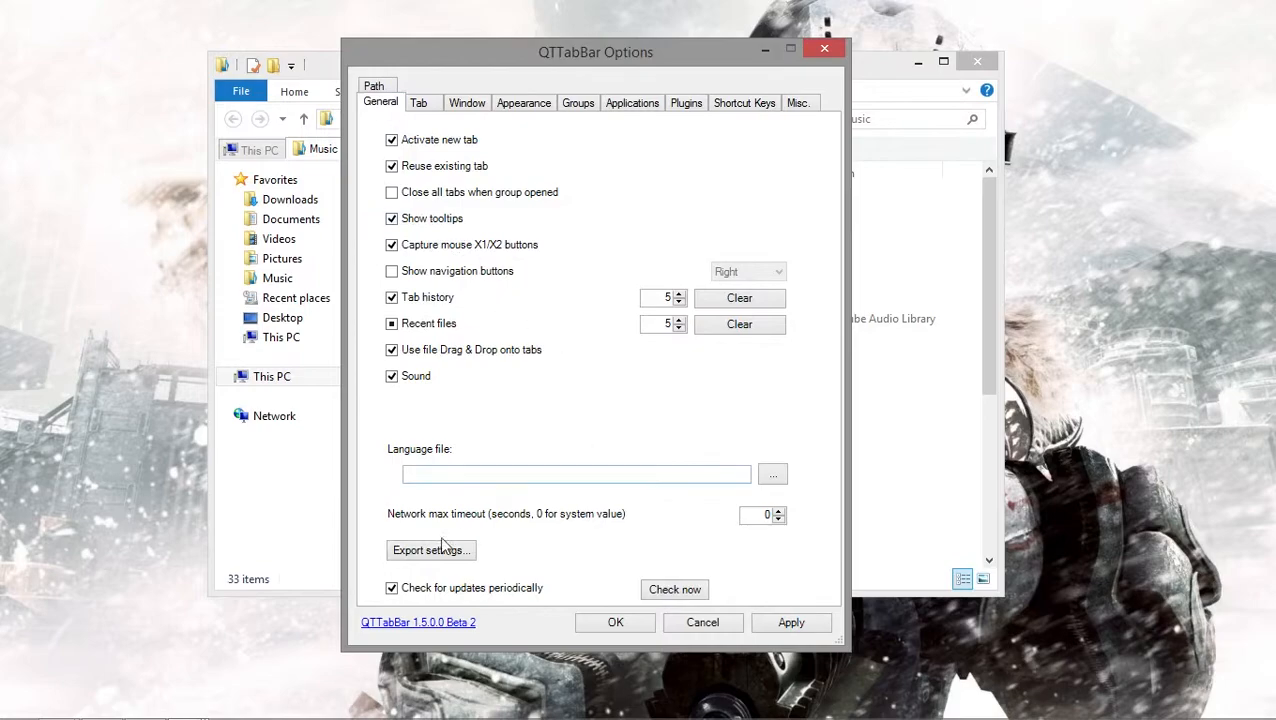
{"action": "mouse_move", "coordinate": [604, 400]}
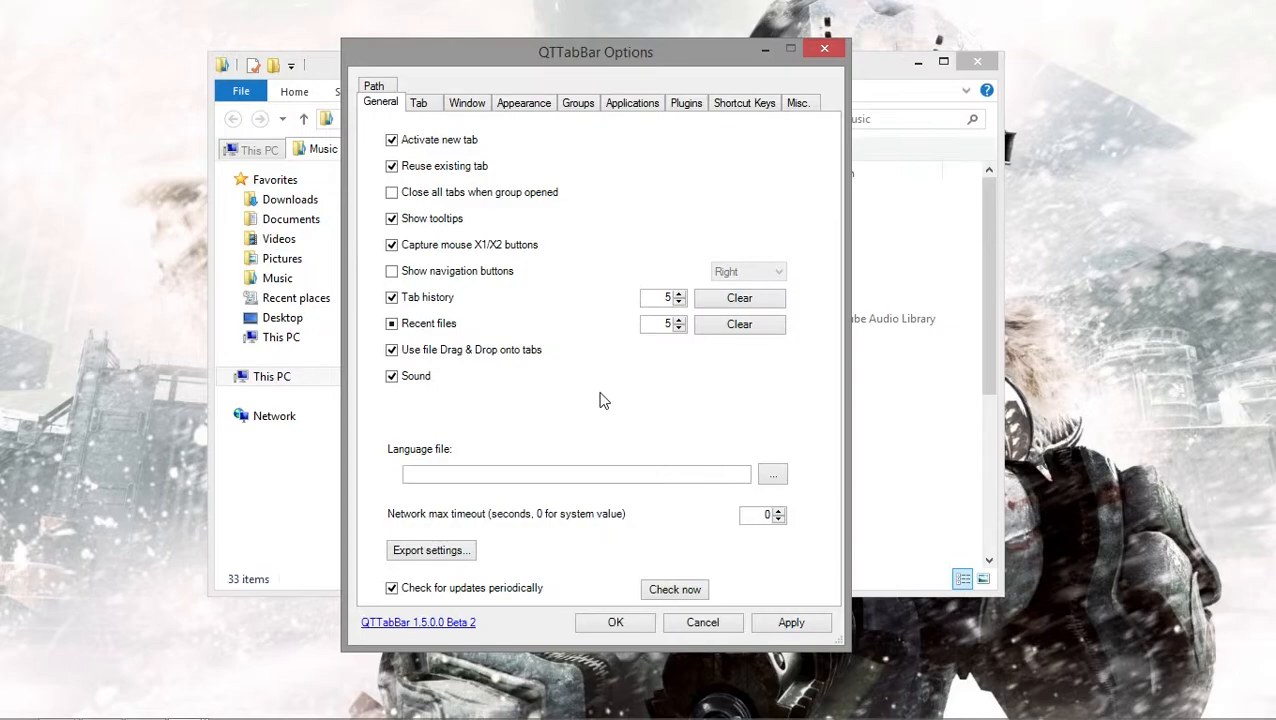
{"action": "mouse_move", "coordinate": [680, 397]}
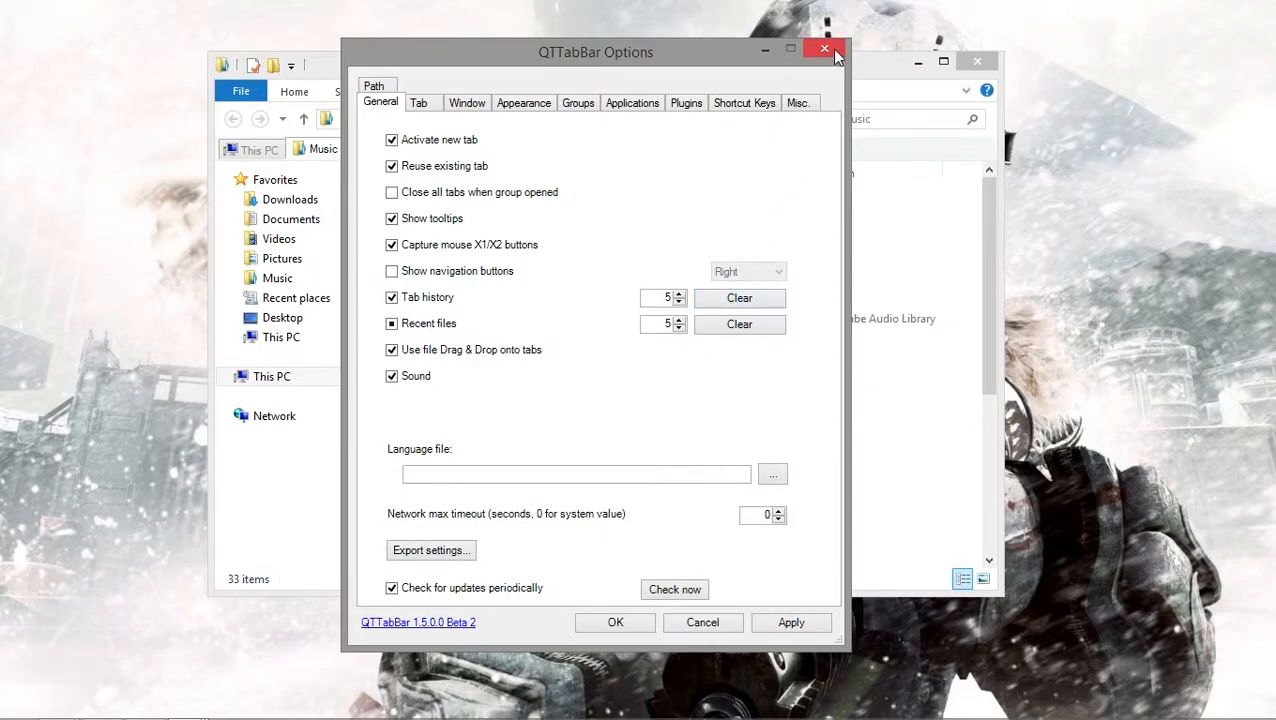
{"action": "mouse_move", "coordinate": [825, 55]}
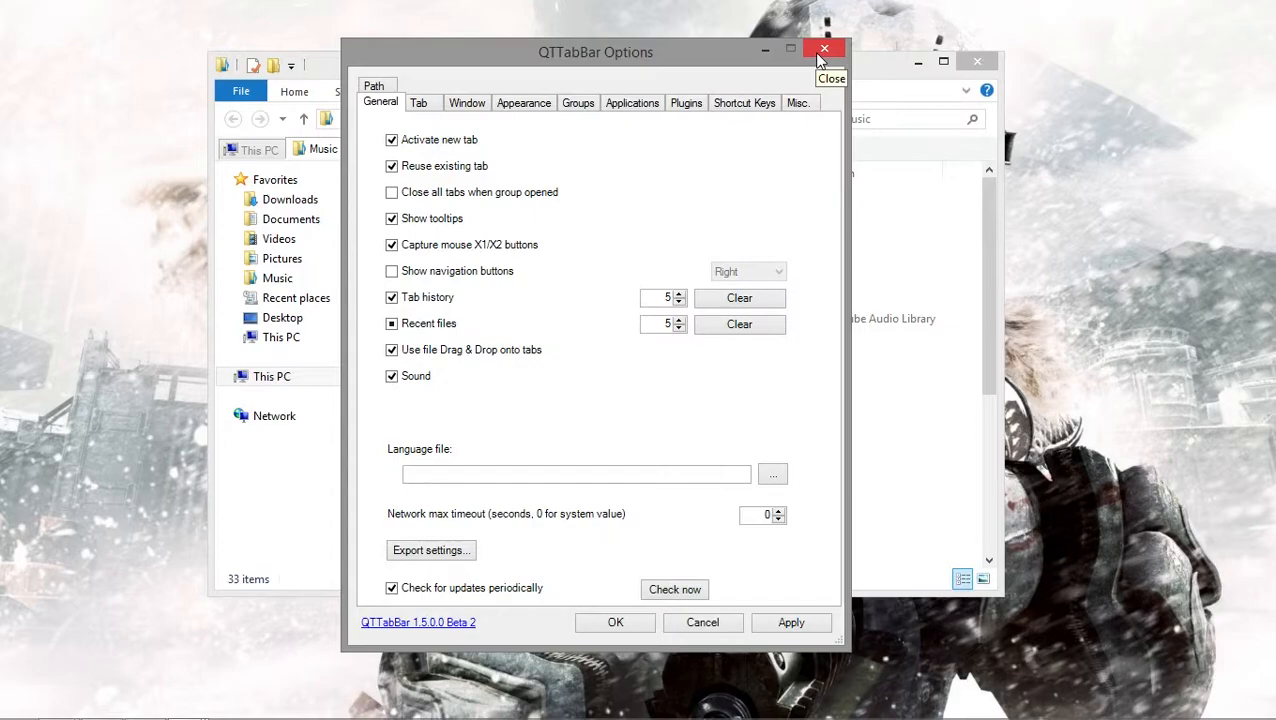
{"action": "left_click", "coordinate": [824, 49]}
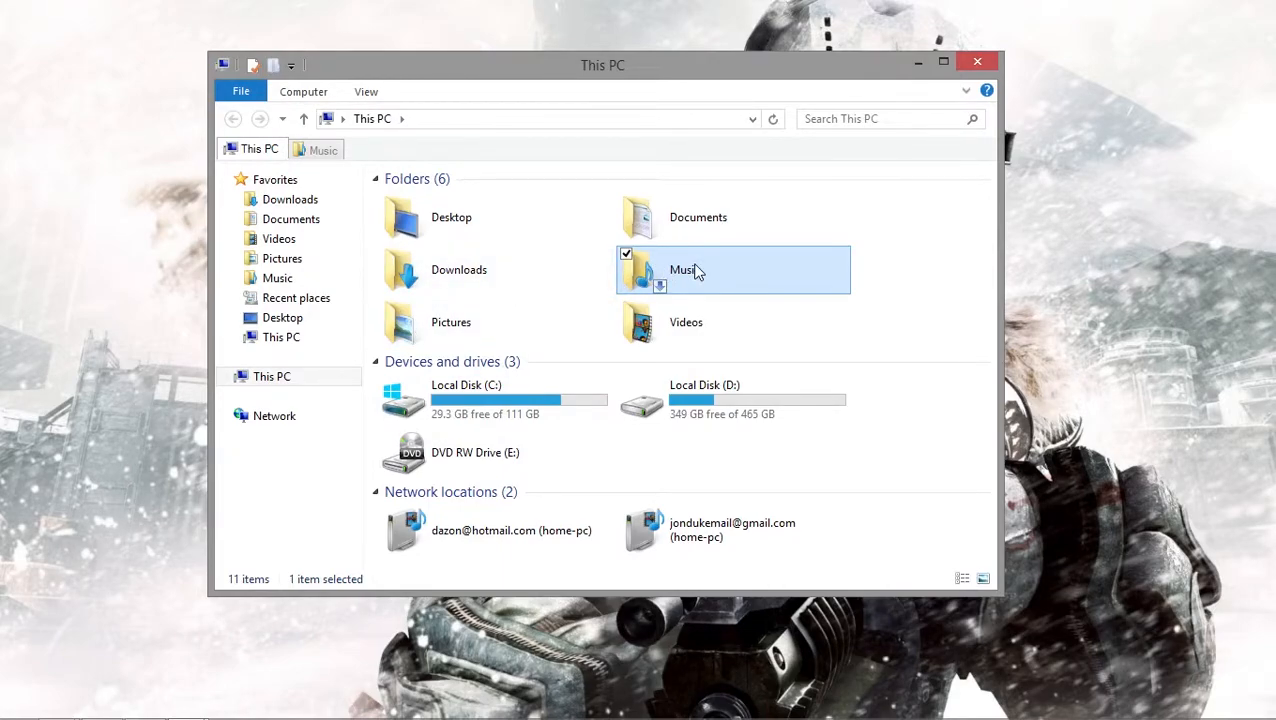
{"action": "mouse_move", "coordinate": [723, 280]}
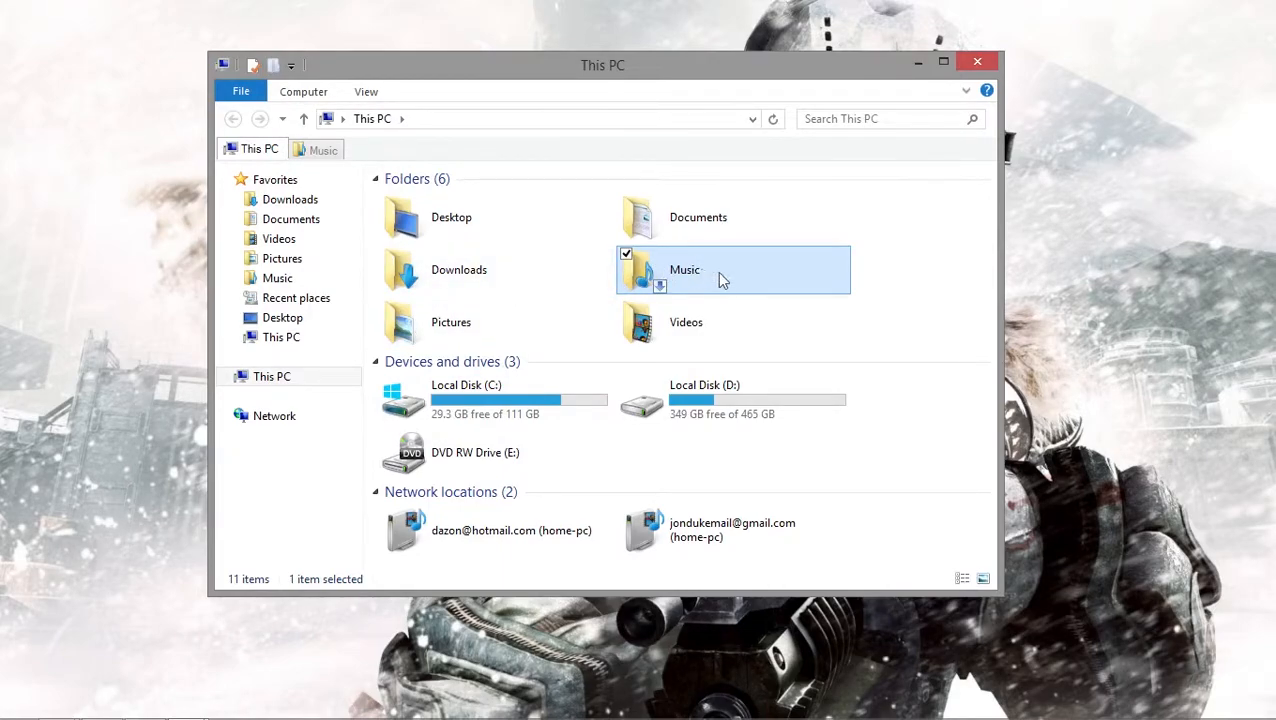
Step: Close the Music tab so only the This PC tab remains, with its menu shown
{"action": "double_click", "coordinate": [685, 269]}
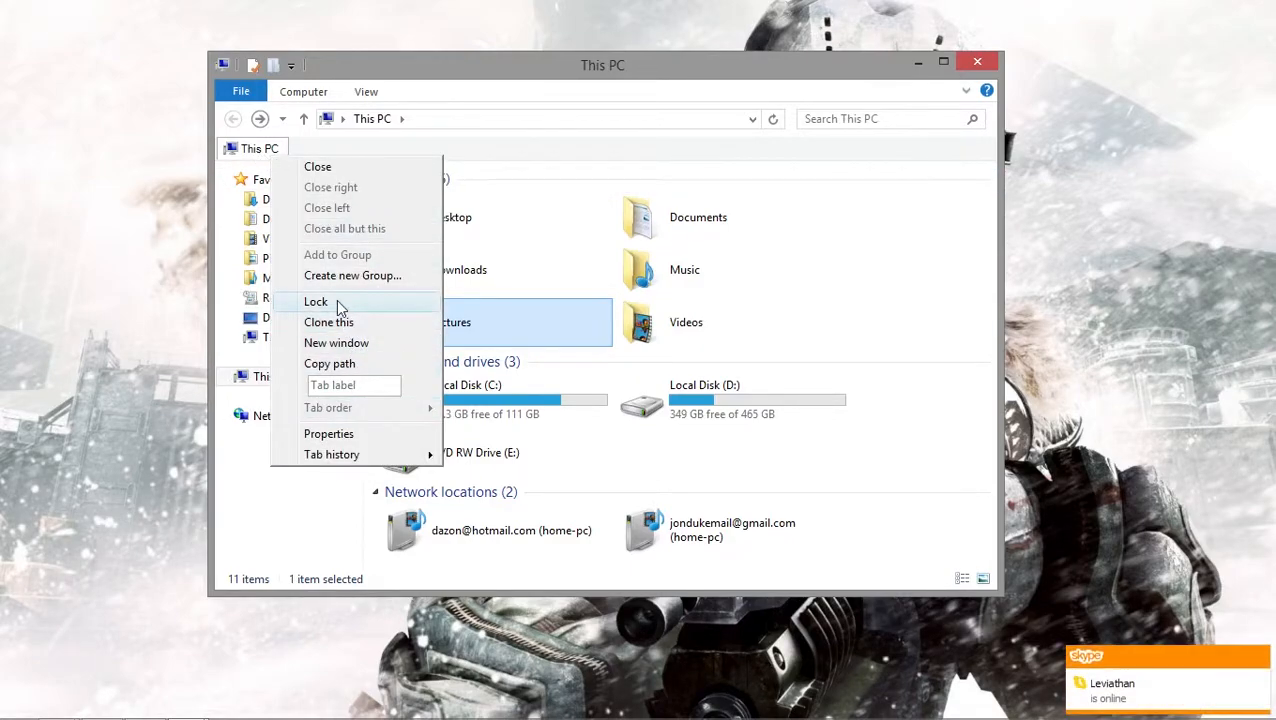
Step: Lock the This PC tab, clone it, check Undo closed, then close the clone
{"action": "left_click", "coordinate": [315, 301]}
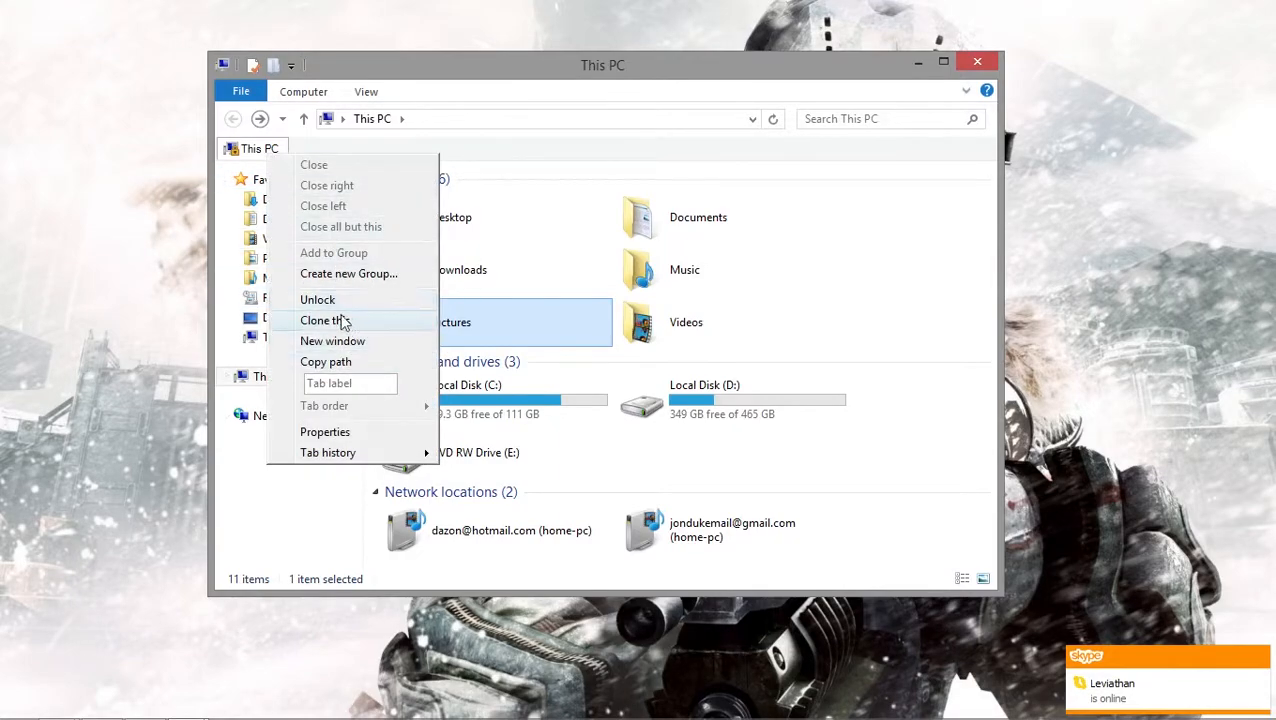
{"action": "left_click", "coordinate": [320, 320]}
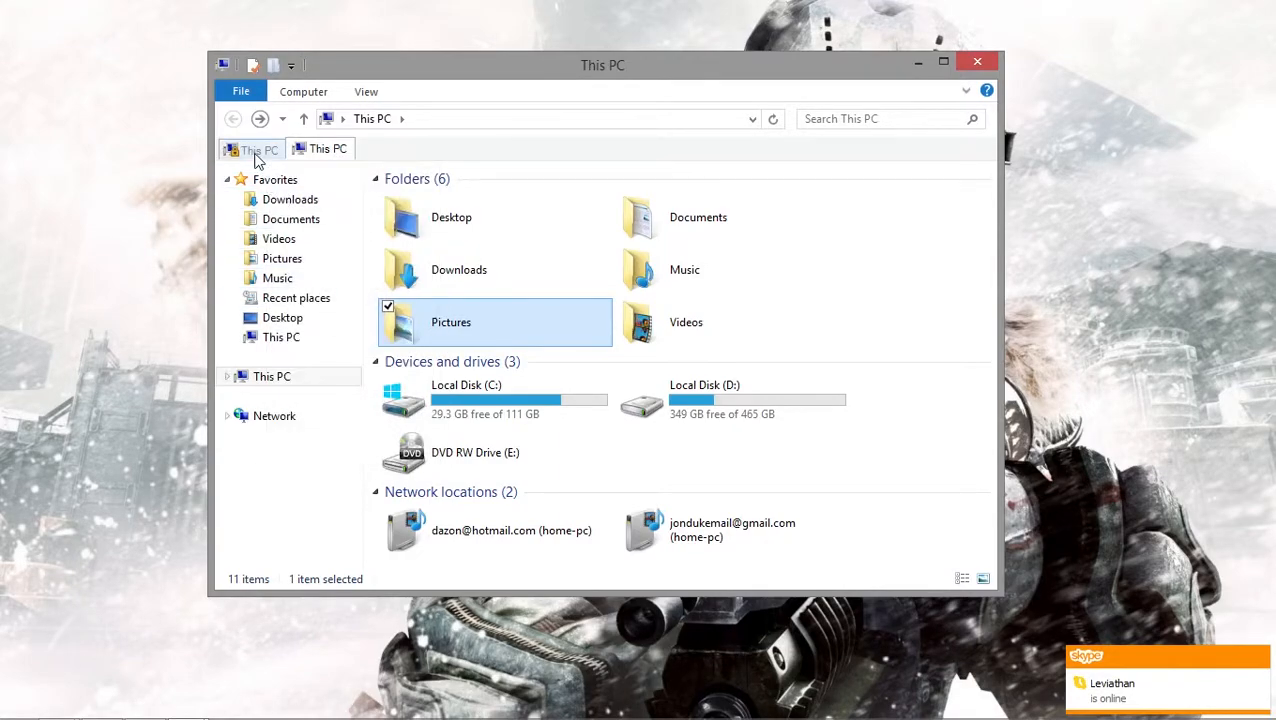
{"action": "right_click", "coordinate": [251, 148]}
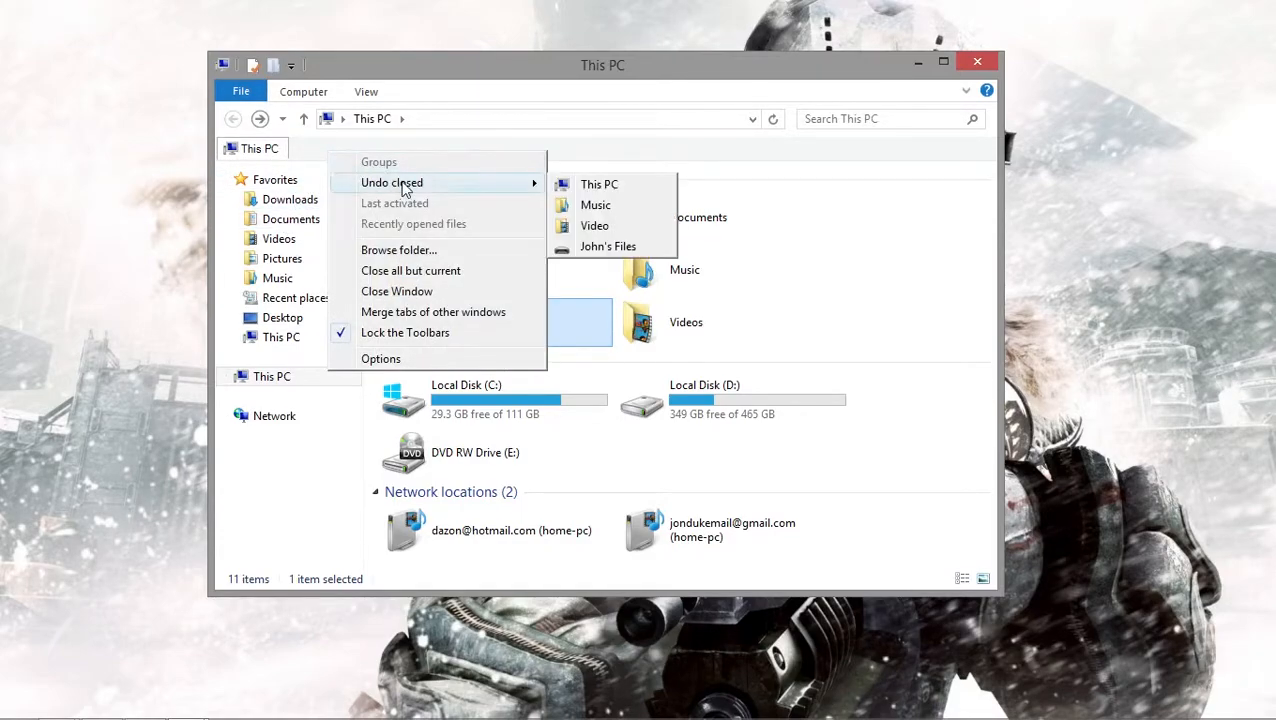
{"action": "mouse_move", "coordinate": [599, 184]}
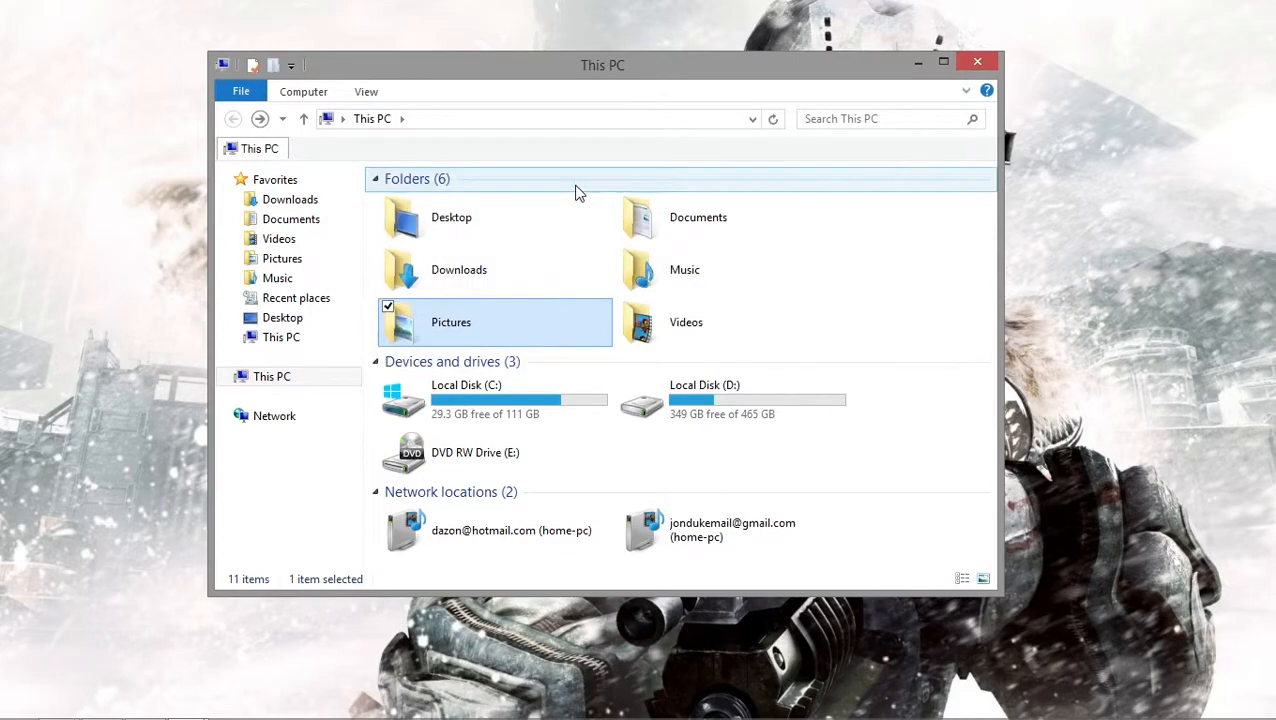
{"action": "double_click", "coordinate": [684, 269]}
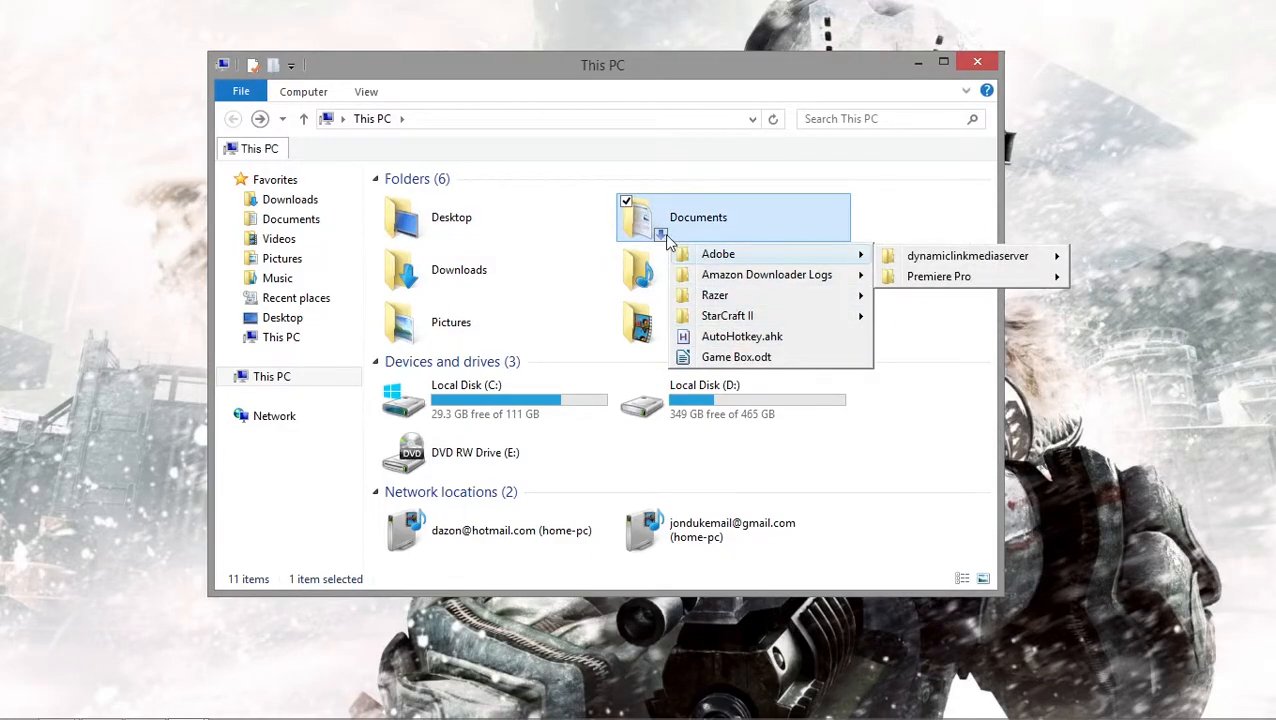
{"action": "left_click", "coordinate": [570, 120]}
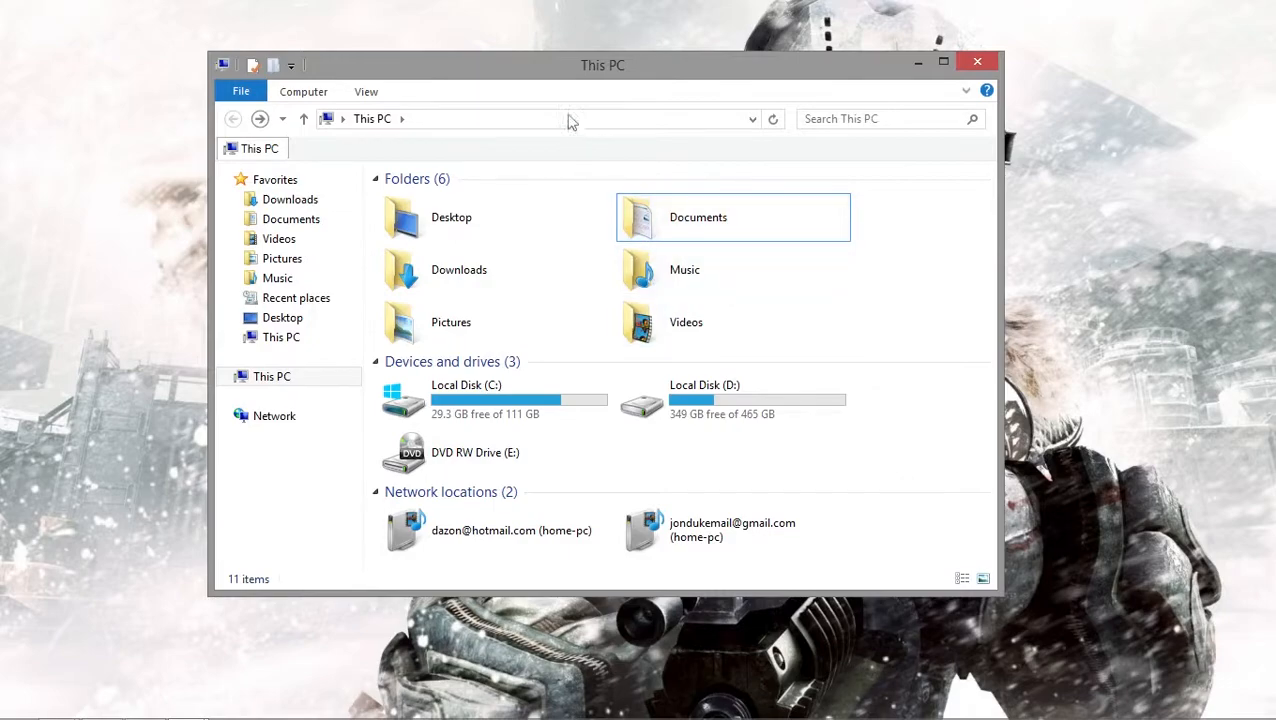